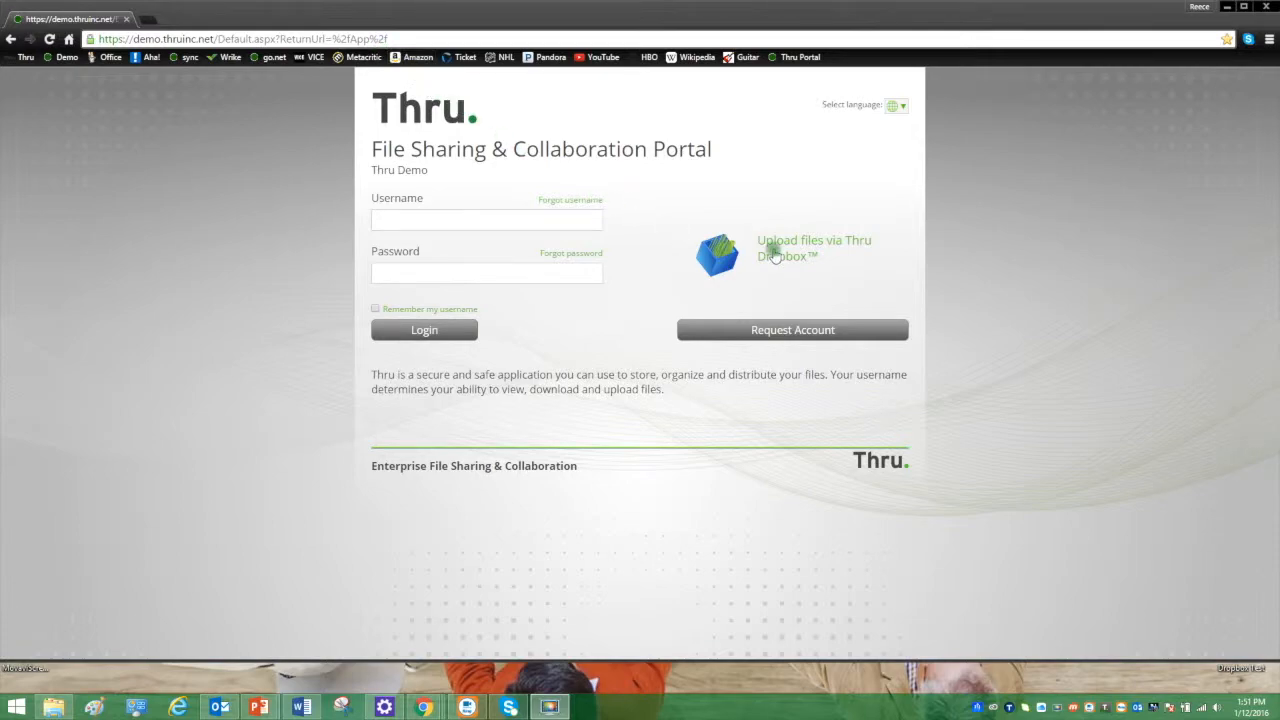
Open the 'Upload files via Thru Dropbox' form from the login page
click(814, 247)
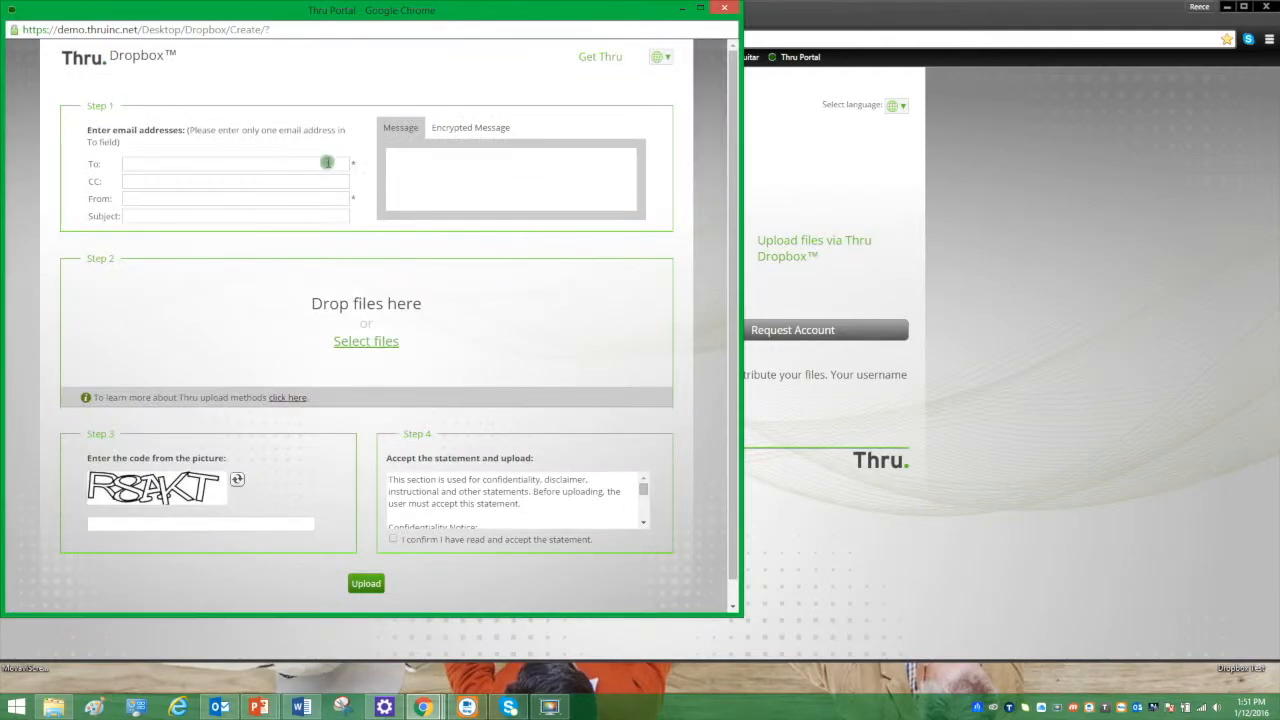
text(re)
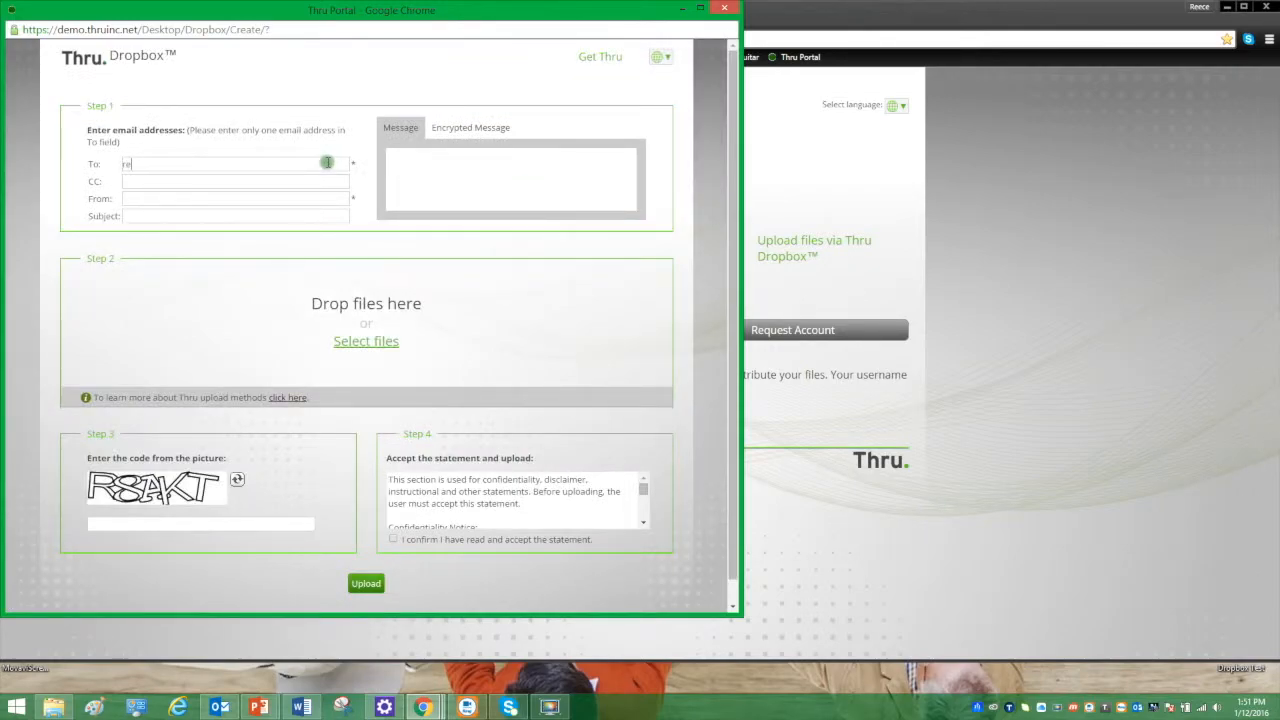
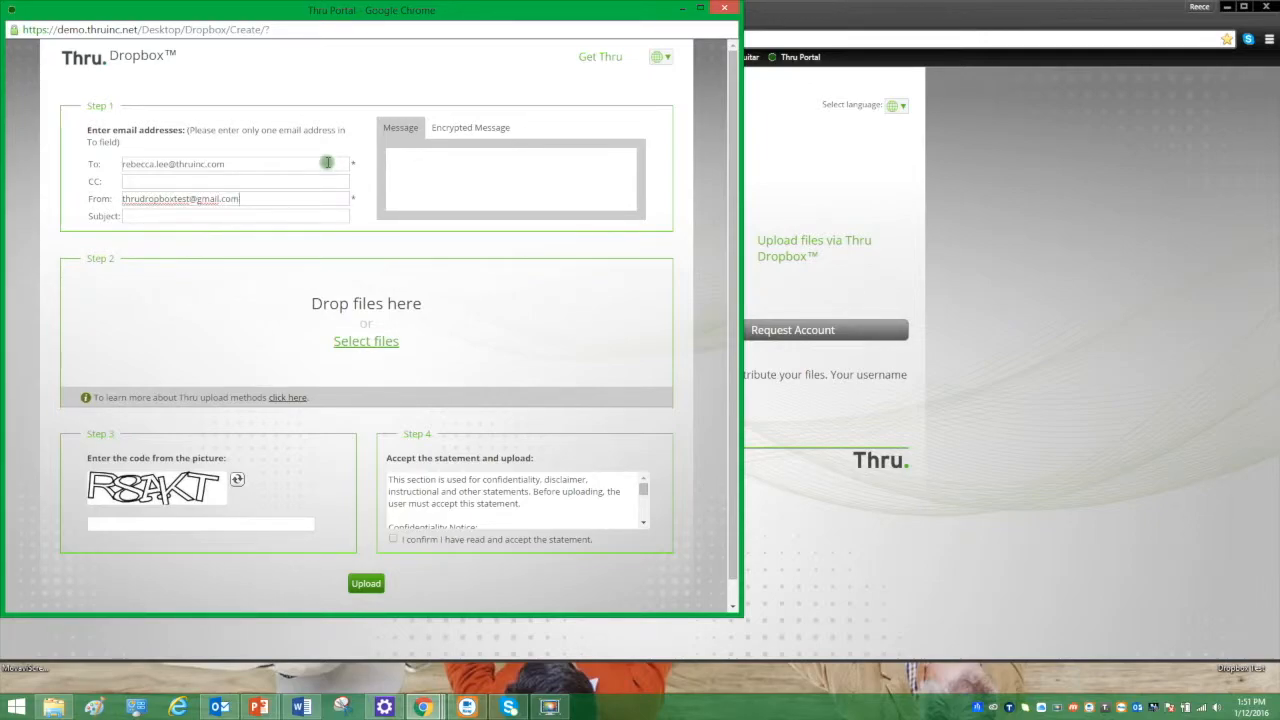
click(457, 180)
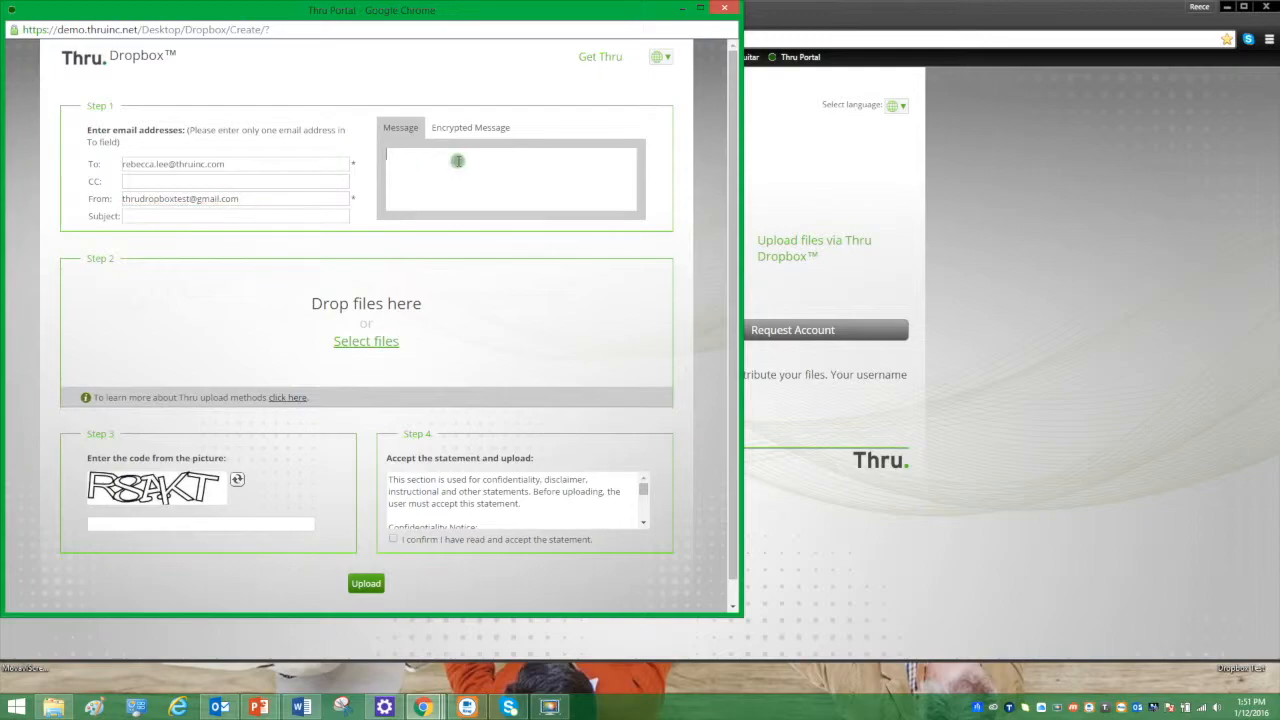
Enter 'plain text' as the message, then move to the Encrypted Message section
text(plain text)
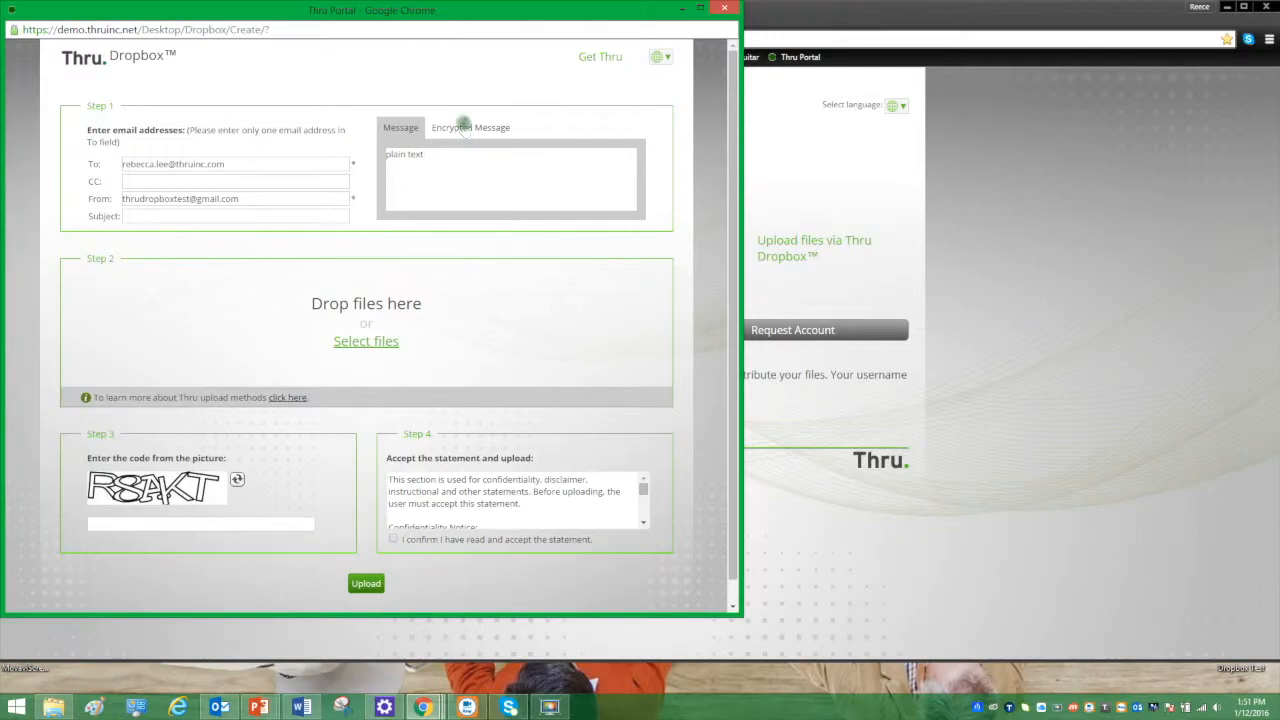
click(470, 127)
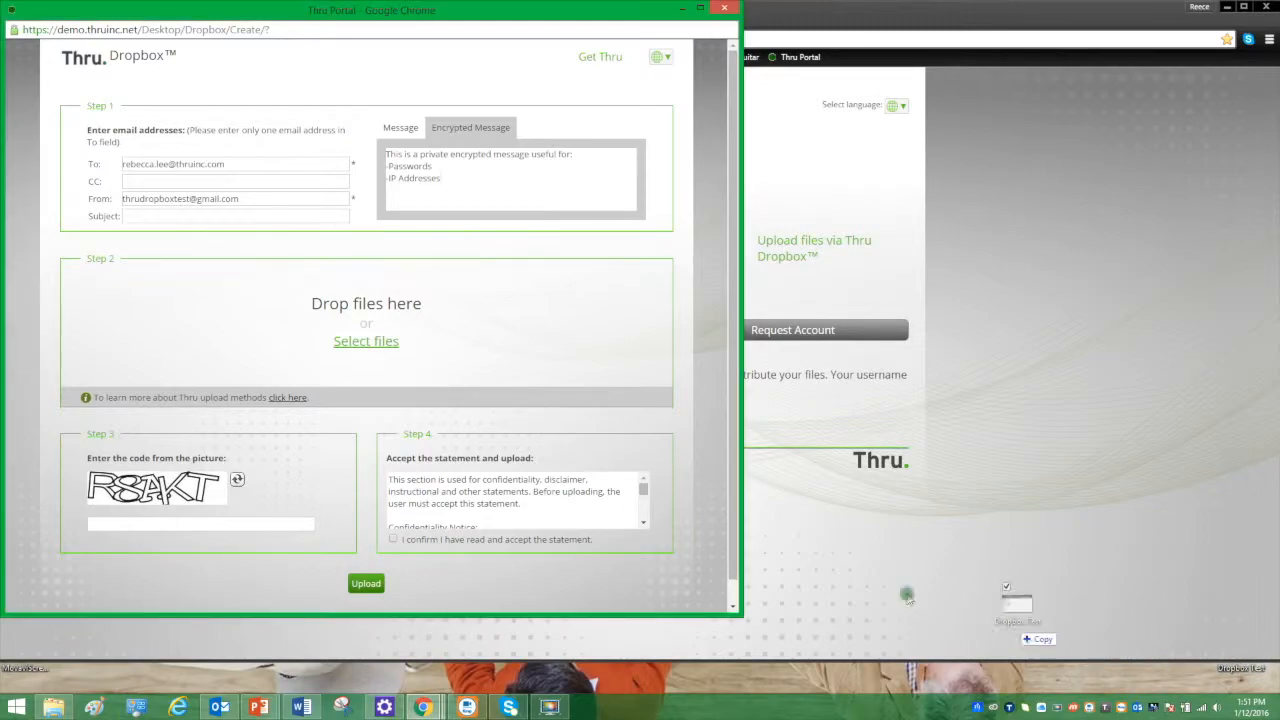
Attach Dropbox Test.png, enter captcha R8A, accept the statement, and upload
click(365, 340)
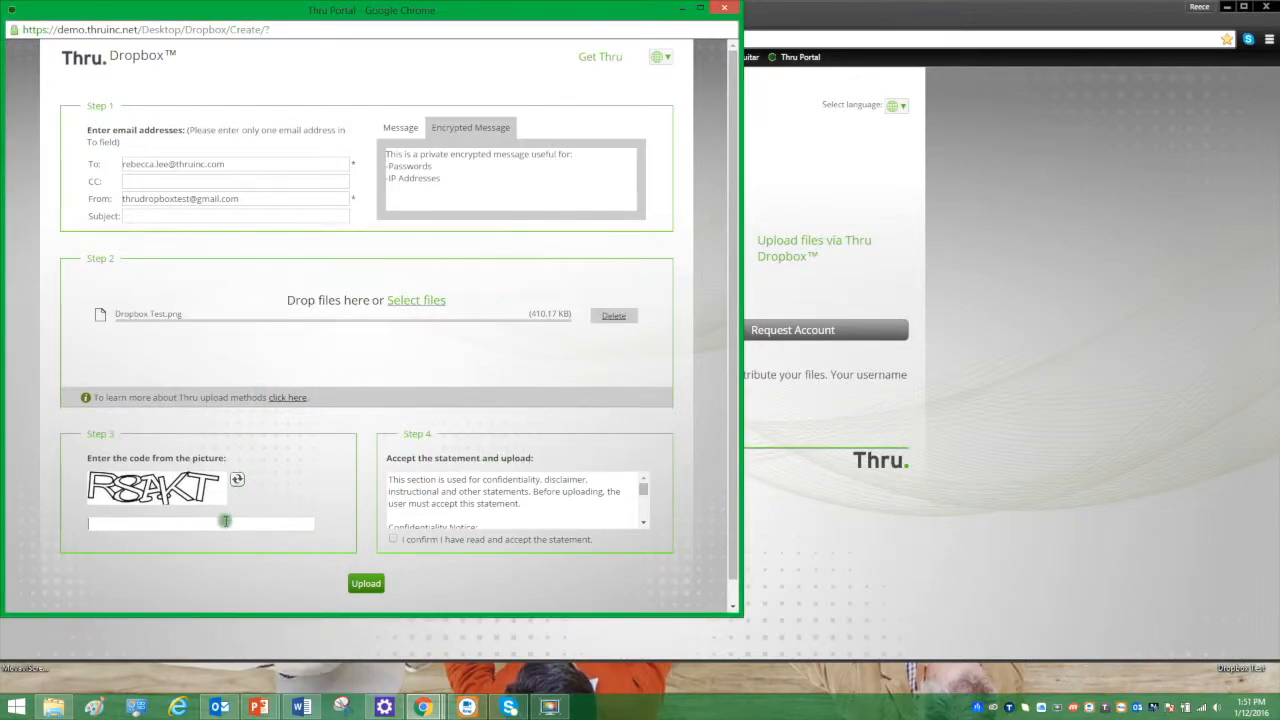
text(R8AKT)
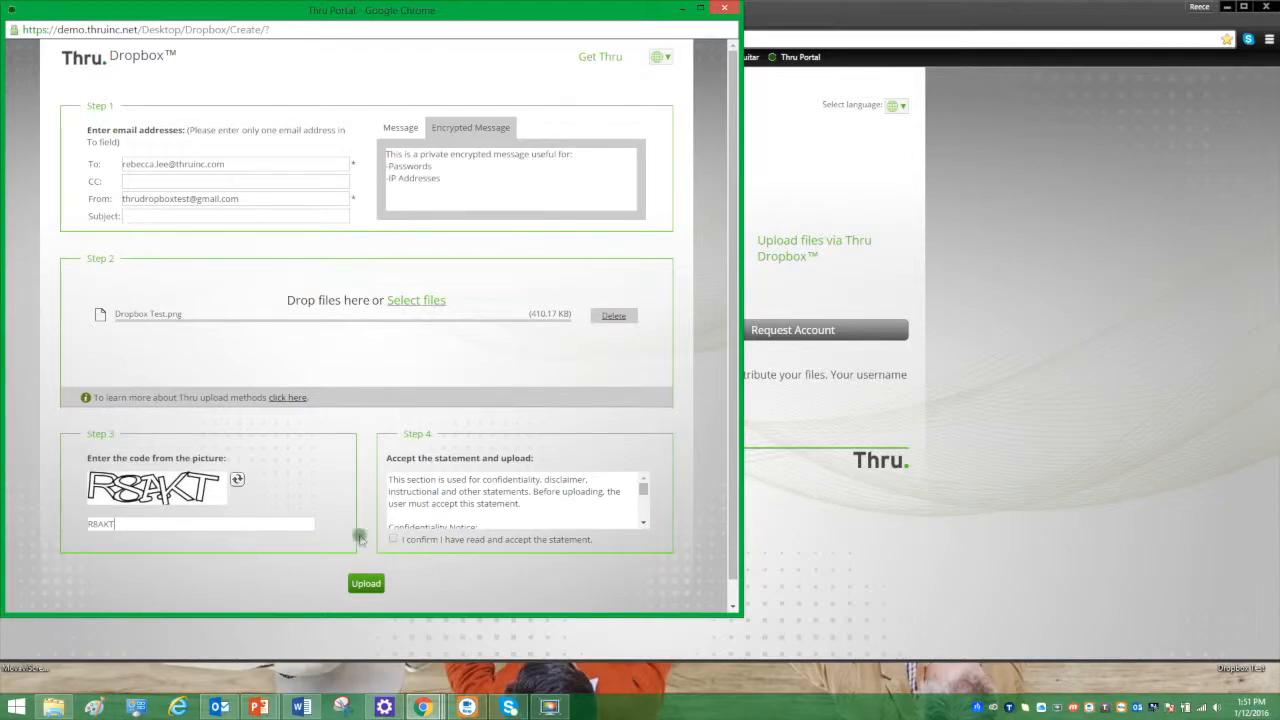
scroll(down, 3)
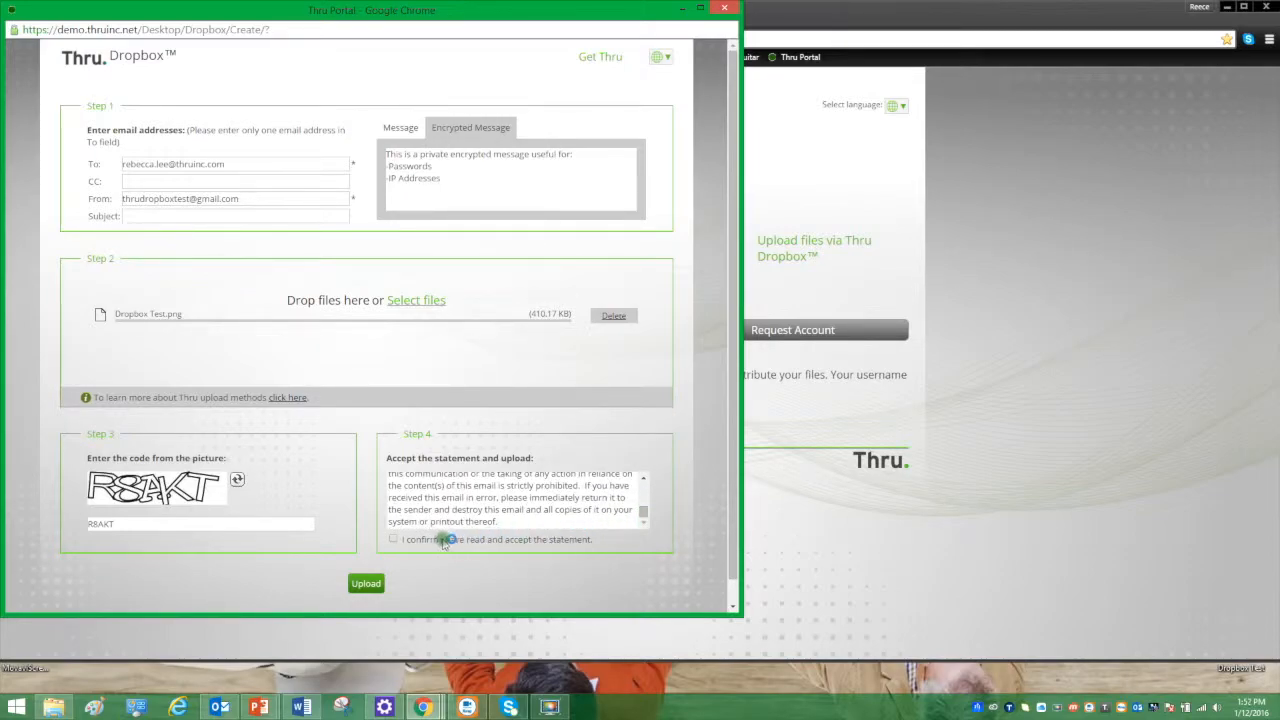
click(394, 540)
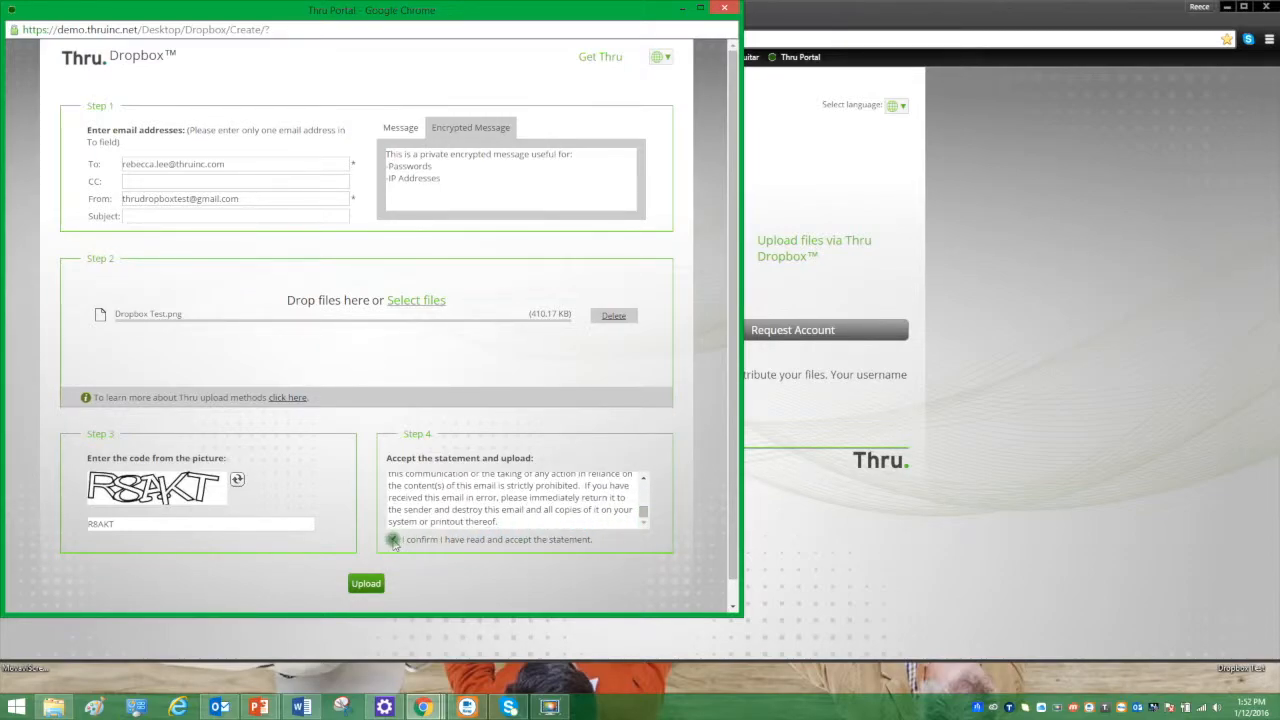
click(393, 539)
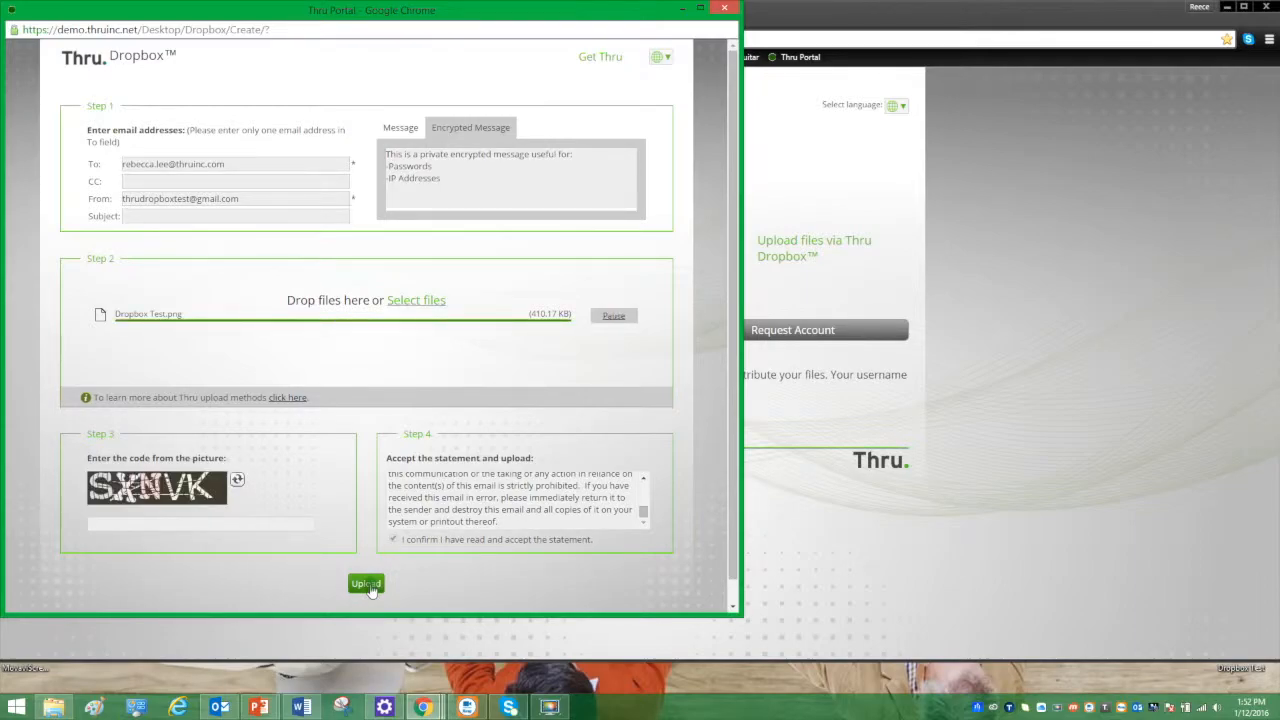
click(365, 583)
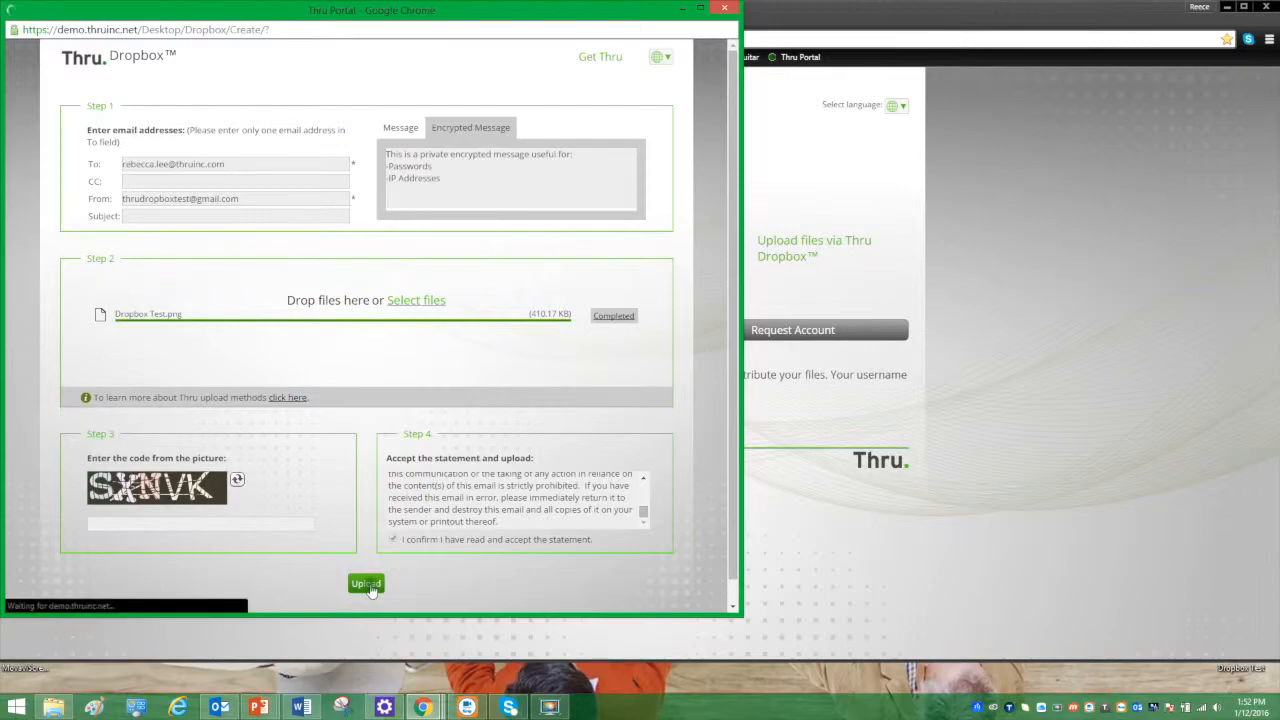
click(365, 584)
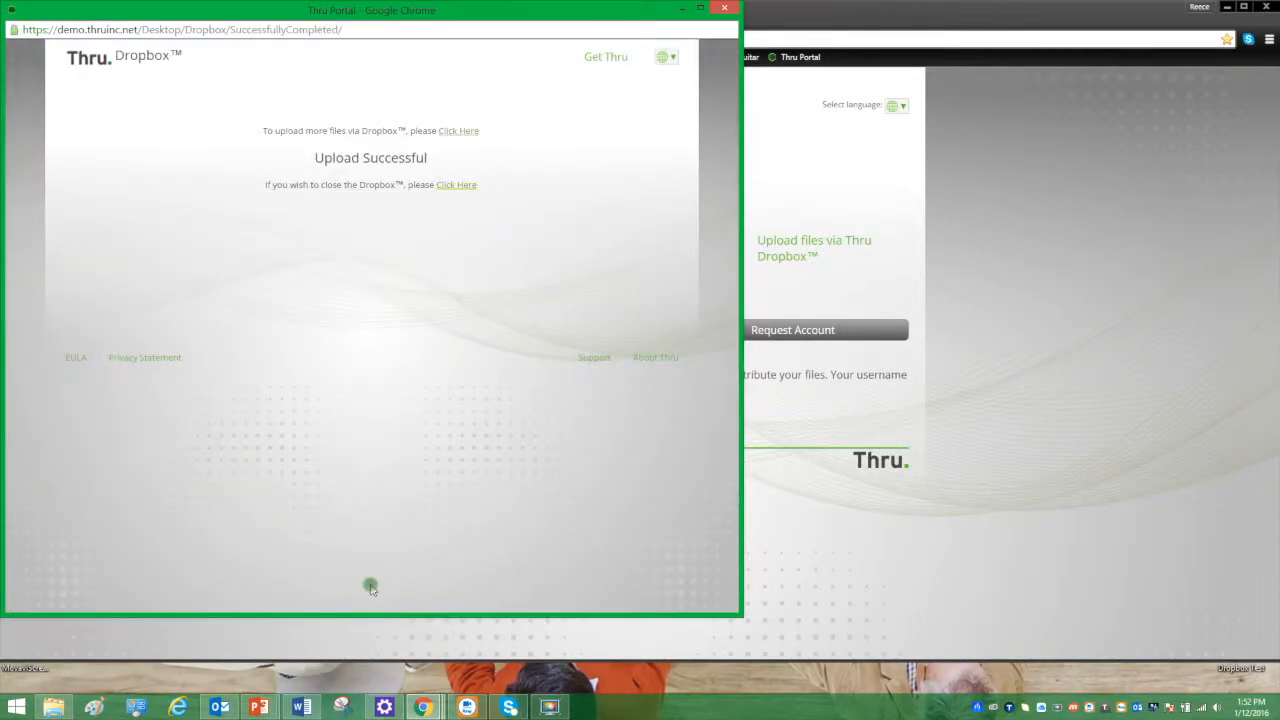